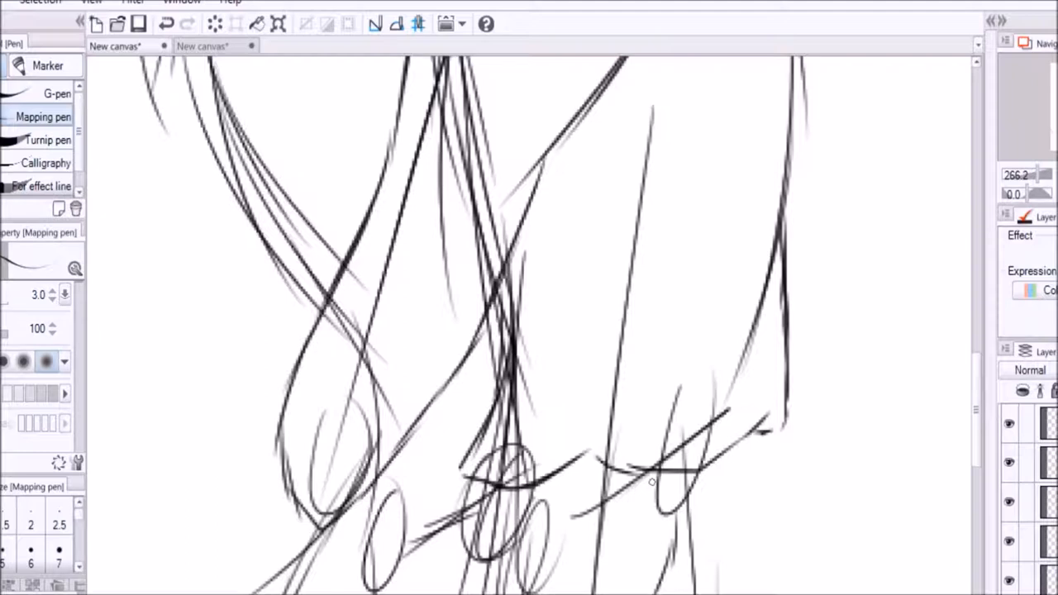
Sketch loose construction lines for the couple's heads, arms and bodies with the Mapping pen
left_click_drag(652, 483, 759, 537)
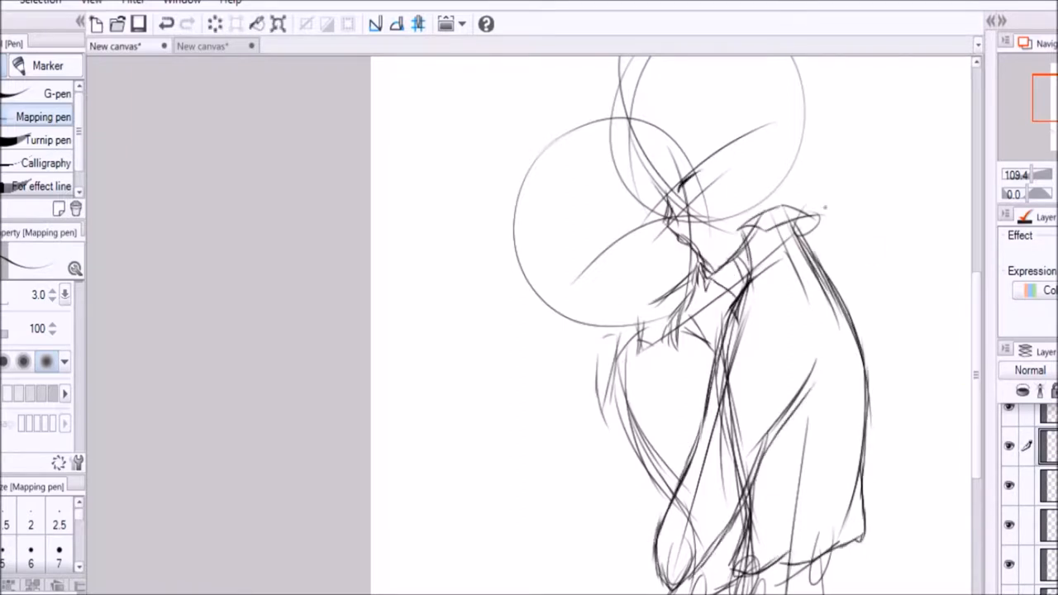
scroll("down", 3)
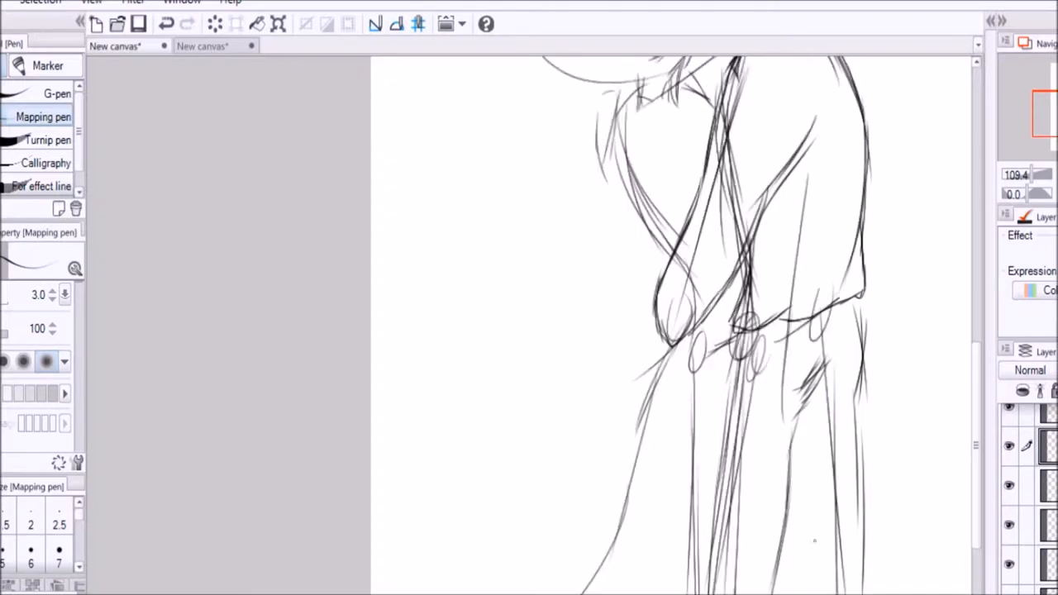
scroll("down", 3)
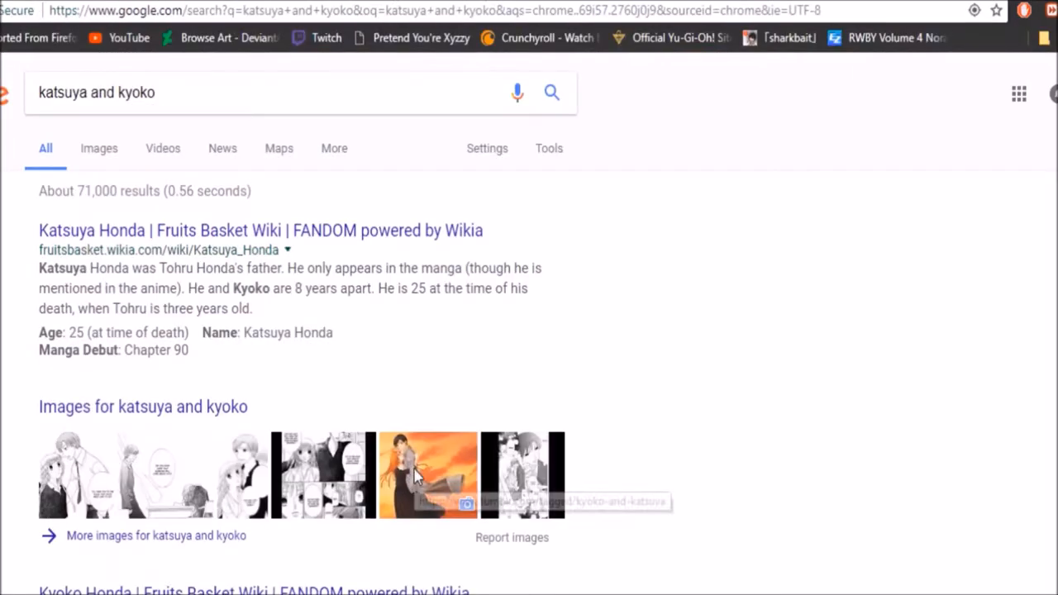
View a reference image of Katsuya and Kyoko from the Google results
left_click(427, 474)
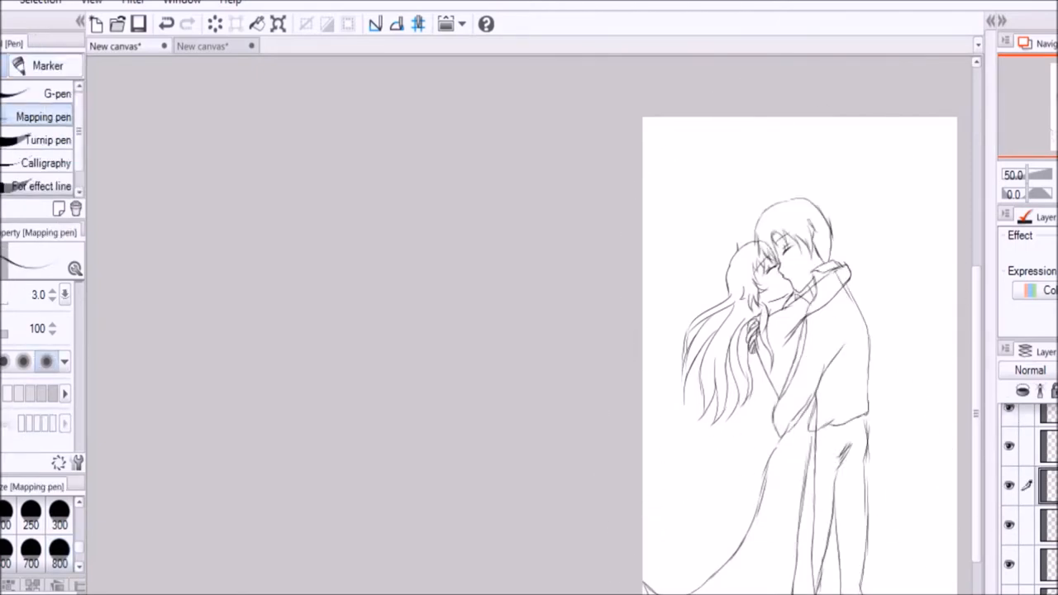
Zoom out to review the finished line art of the kissing couple
left_click(202, 46)
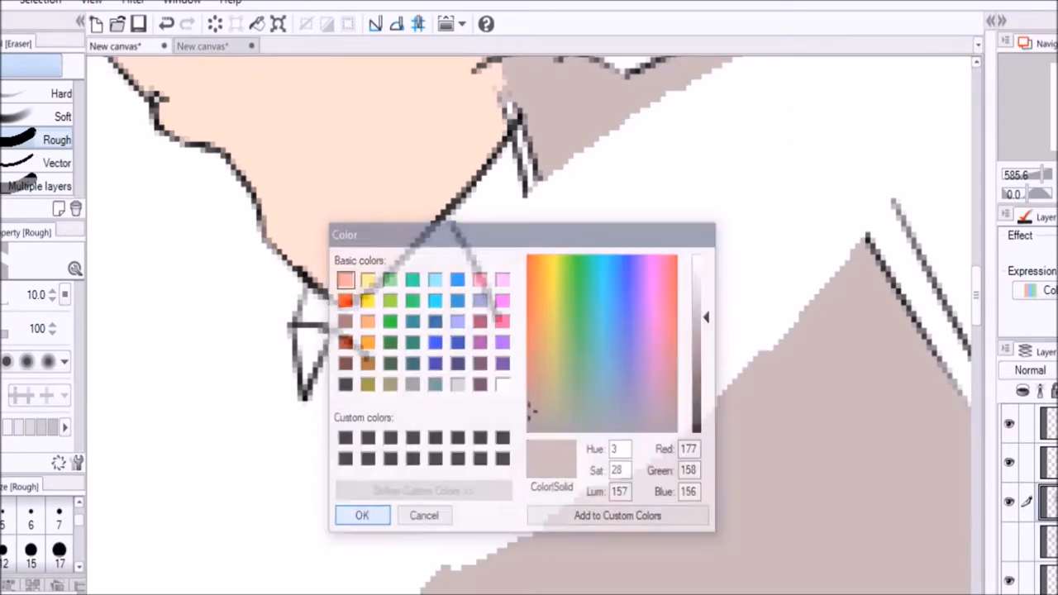
Confirm the greyish-brown colour and flat-fill the man's coat with it
left_click(362, 516)
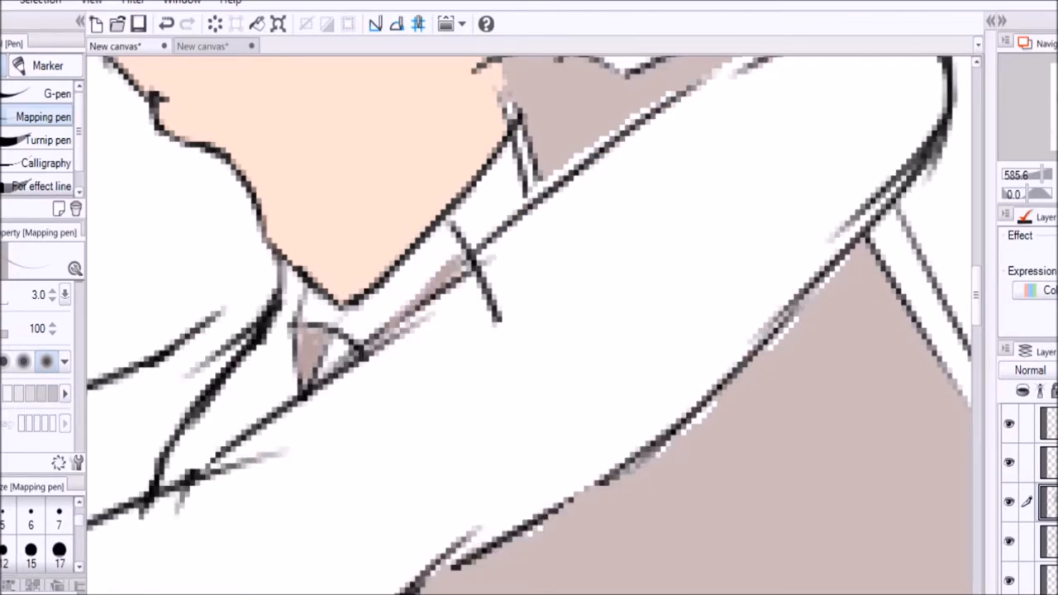
left_click(372, 314)
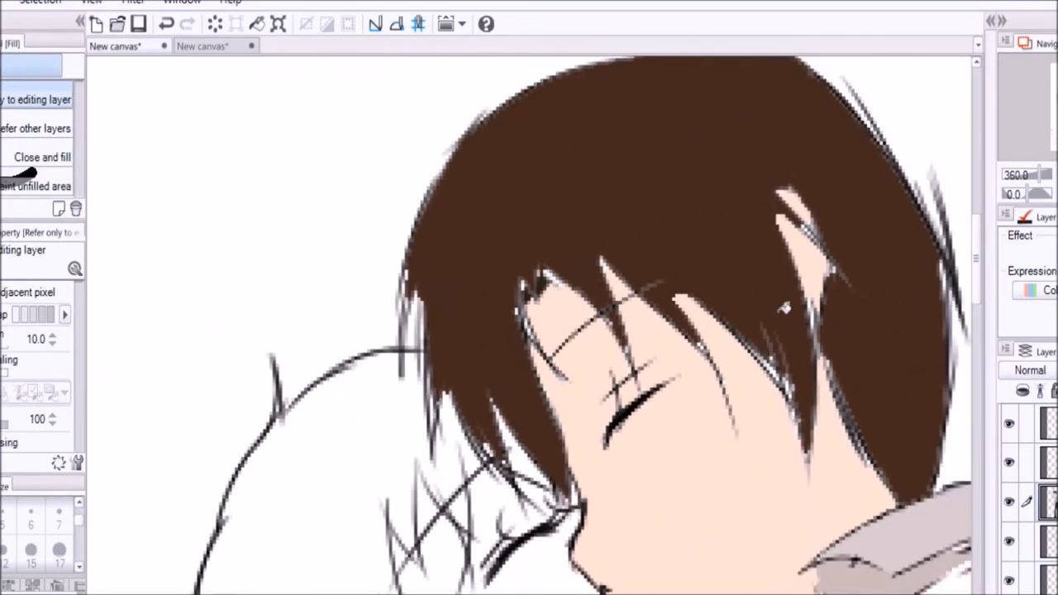
Fill the man's hair dark brown and the woman's long hair flat orange
left_click(124, 46)
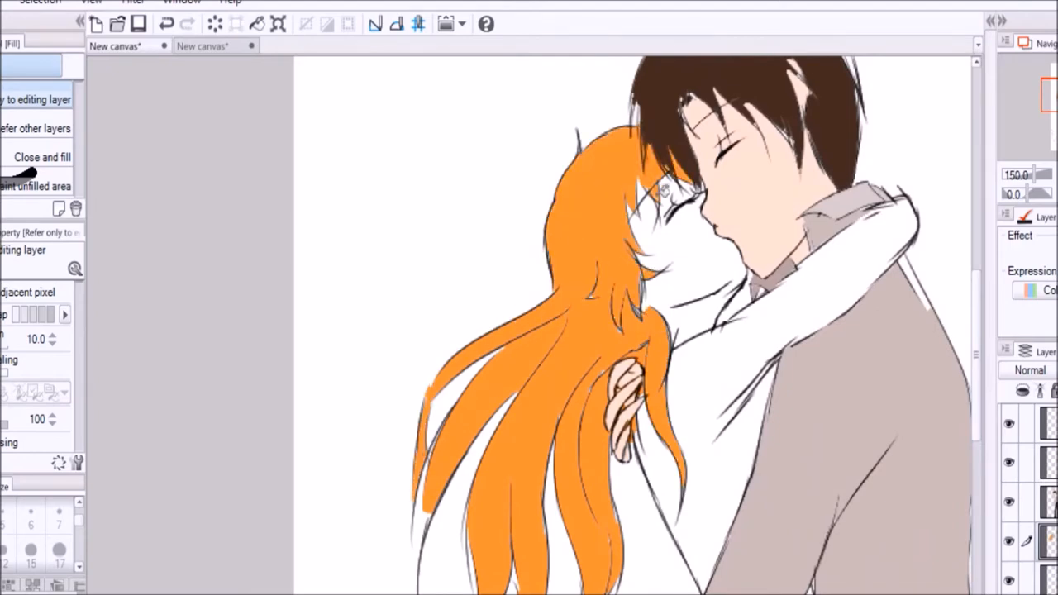
left_click(669, 190)
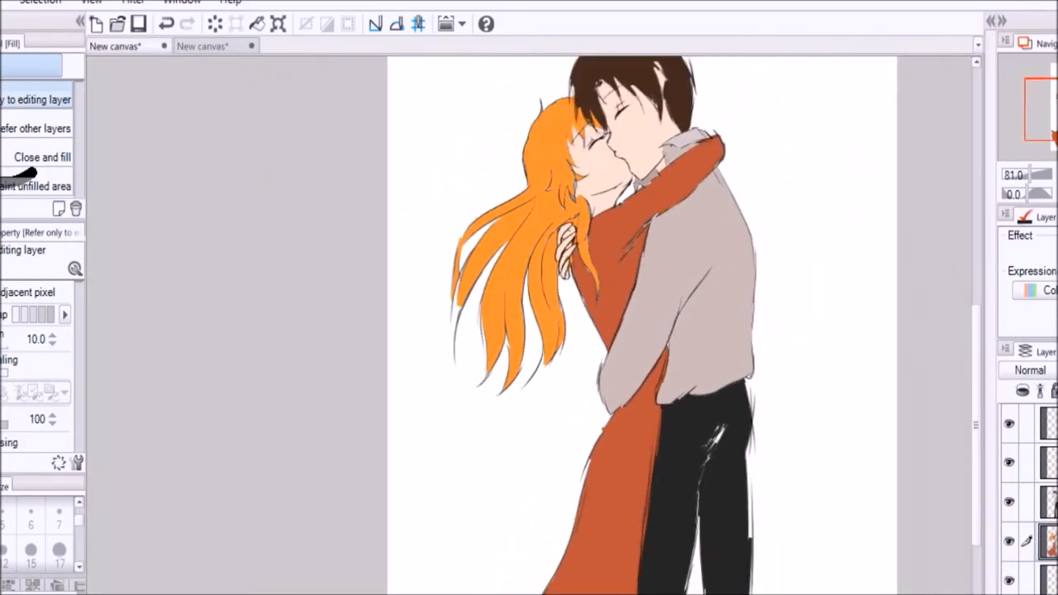
Zoom out to check the rust-red dress and black trousers completing the flat colours
scroll("down", 3)
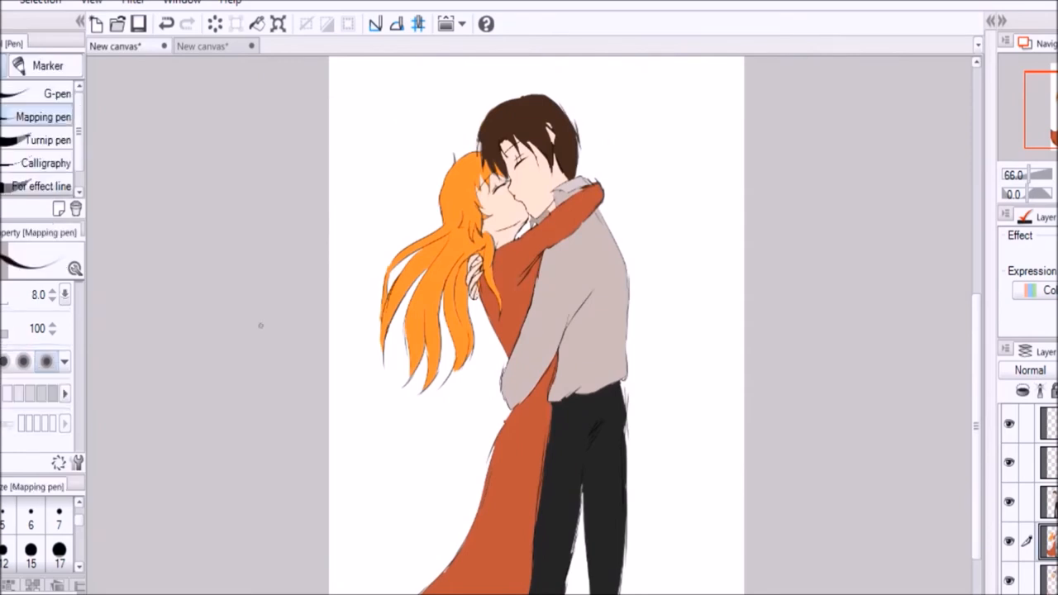
Add the blue gradient background and choose the Feather decoration brush for the curtains
left_click(165, 23)
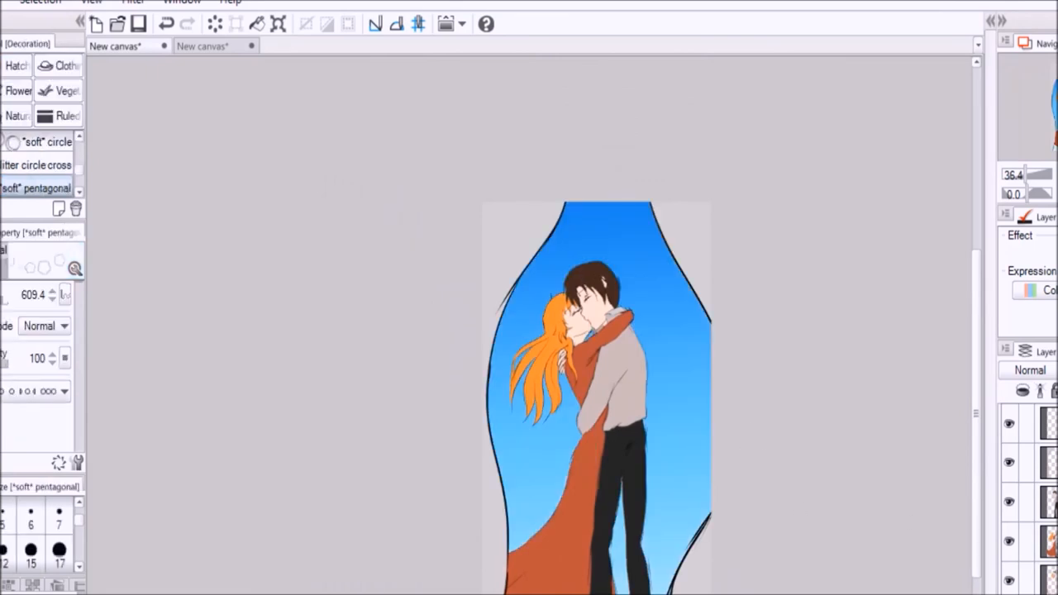
left_click(53, 166)
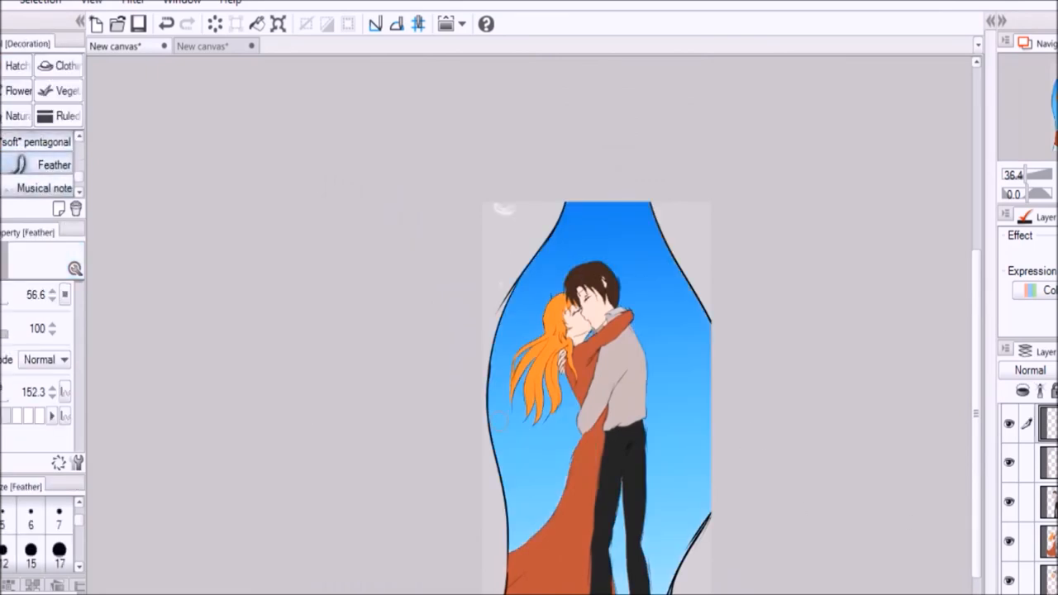